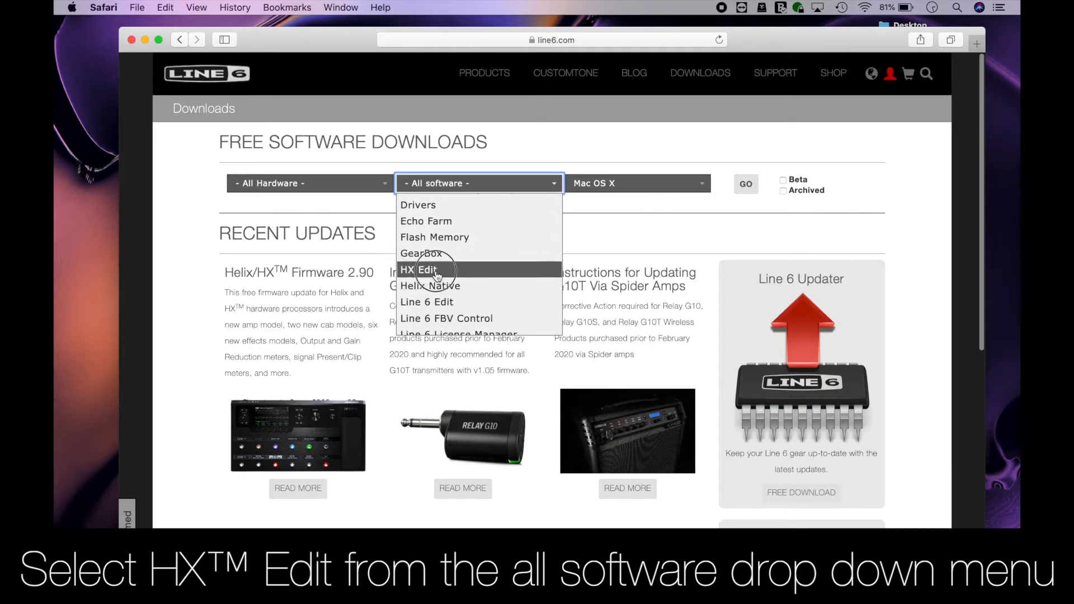
Choose HX Edit on line6.com and request the HX Edit 2.92 download.
left_click(421, 270)
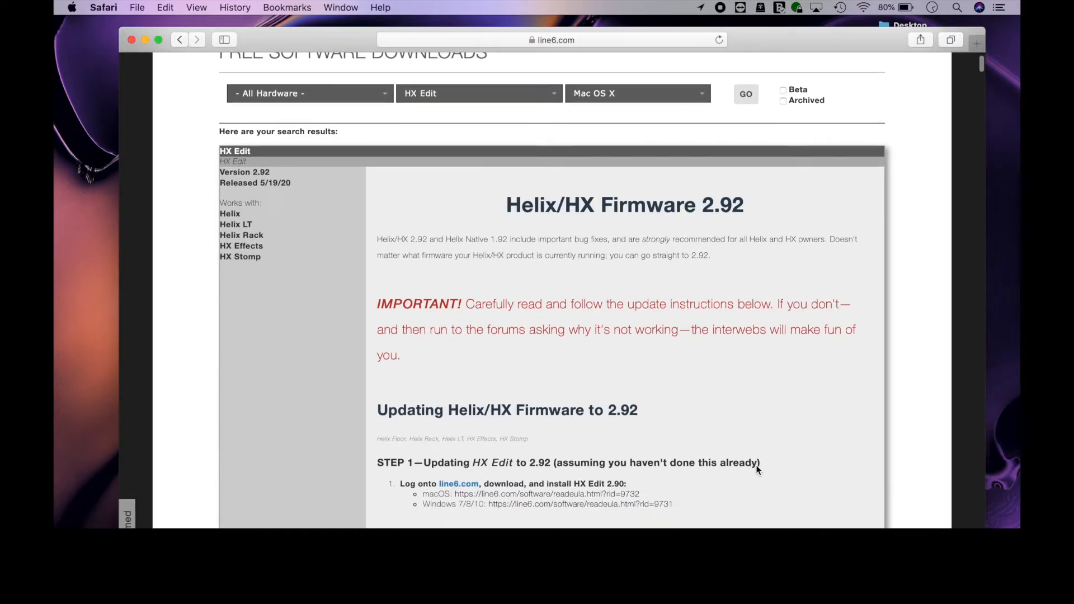
scroll("down", 3)
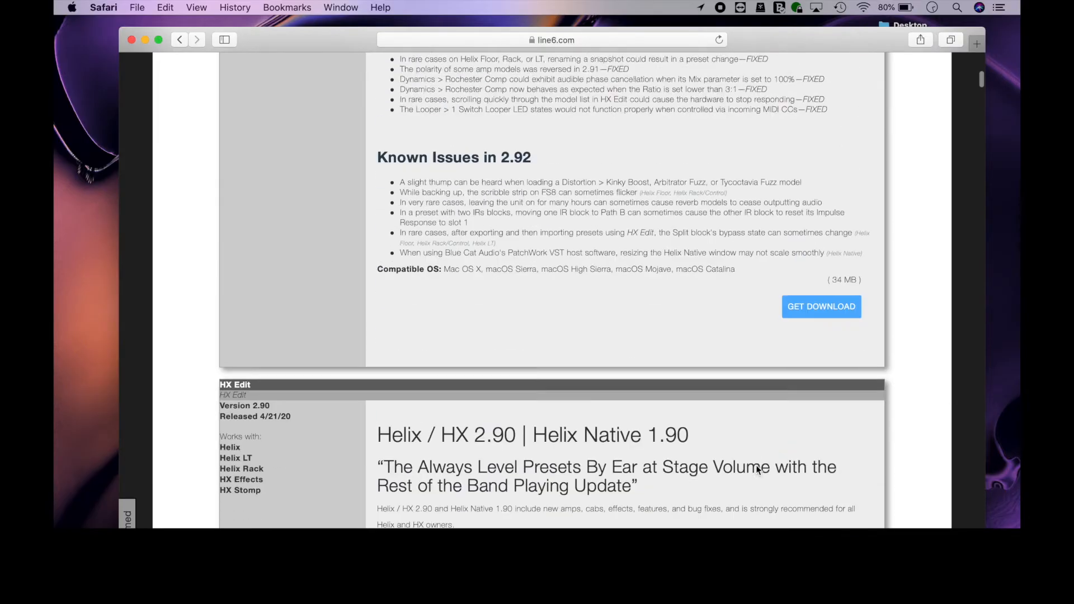
left_click(821, 306)
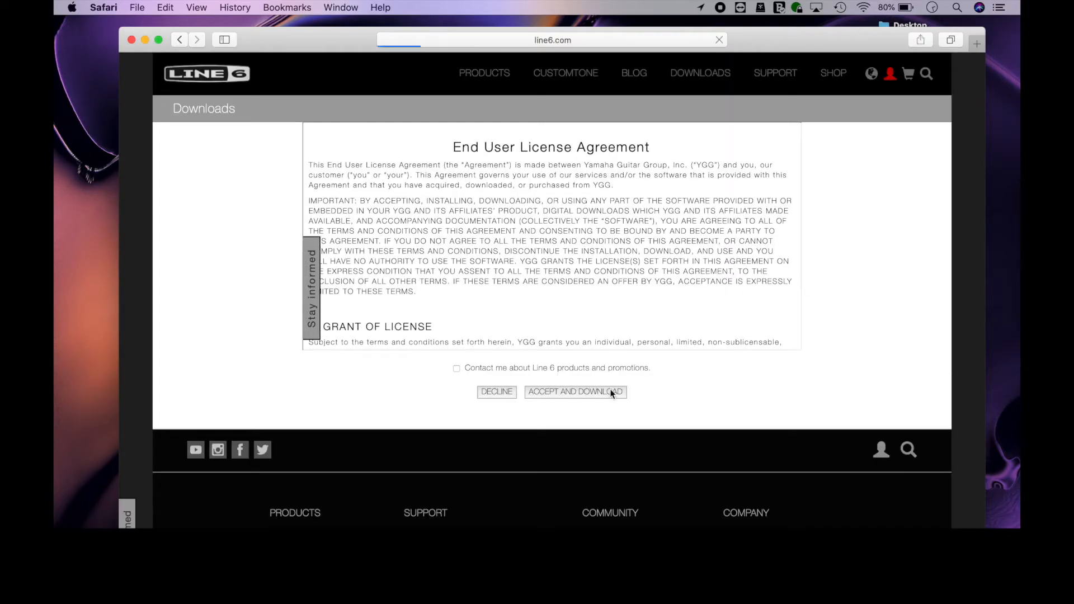
Accept the EULA, download HX Edit.pkg and complete its installer.
left_click(576, 391)
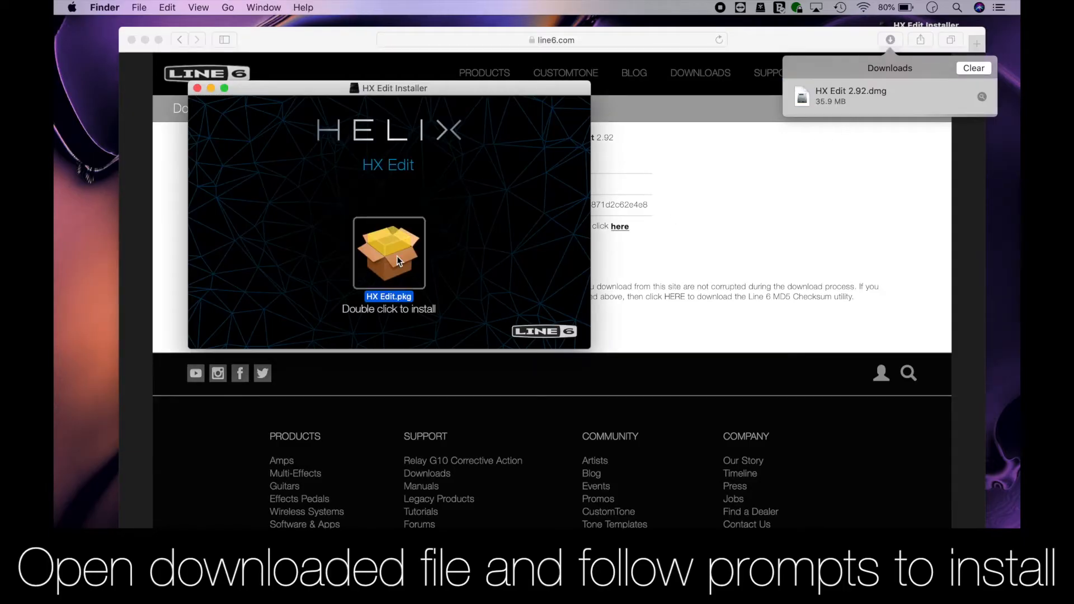
double_click(388, 253)
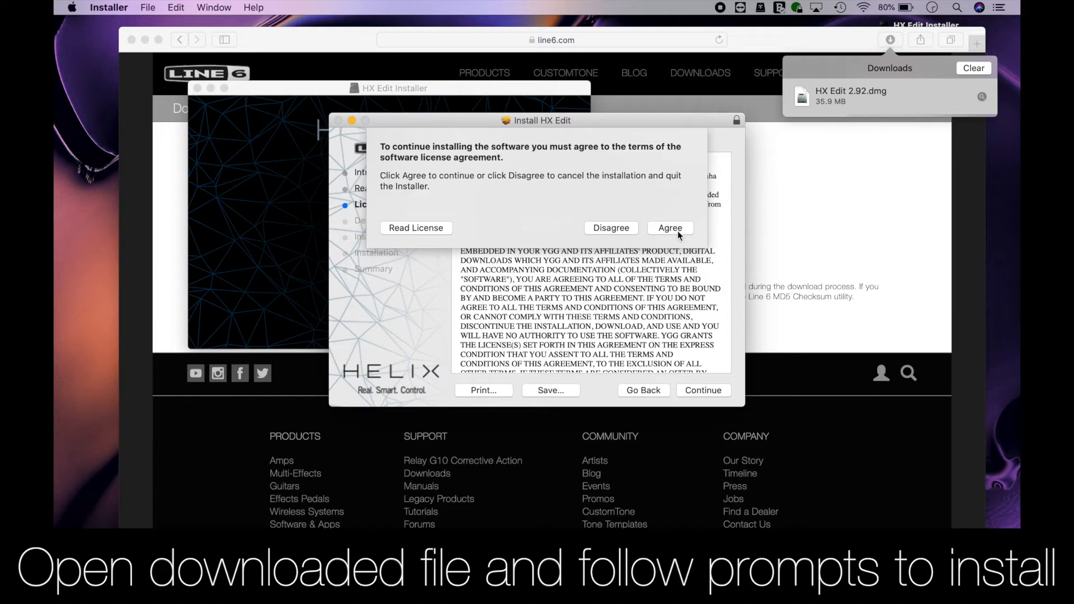
left_click(669, 228)
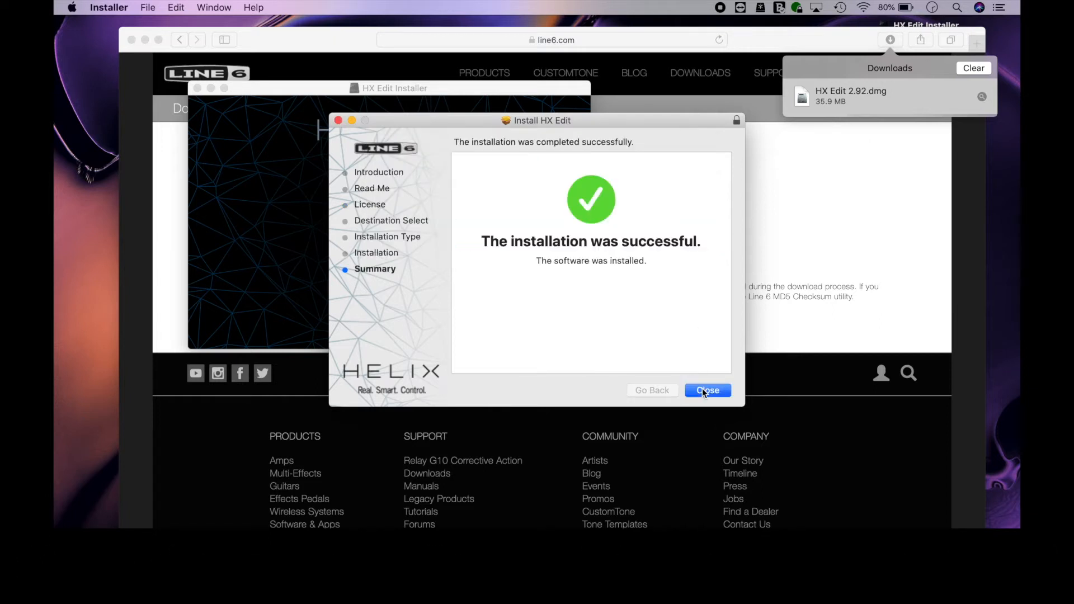
left_click(707, 391)
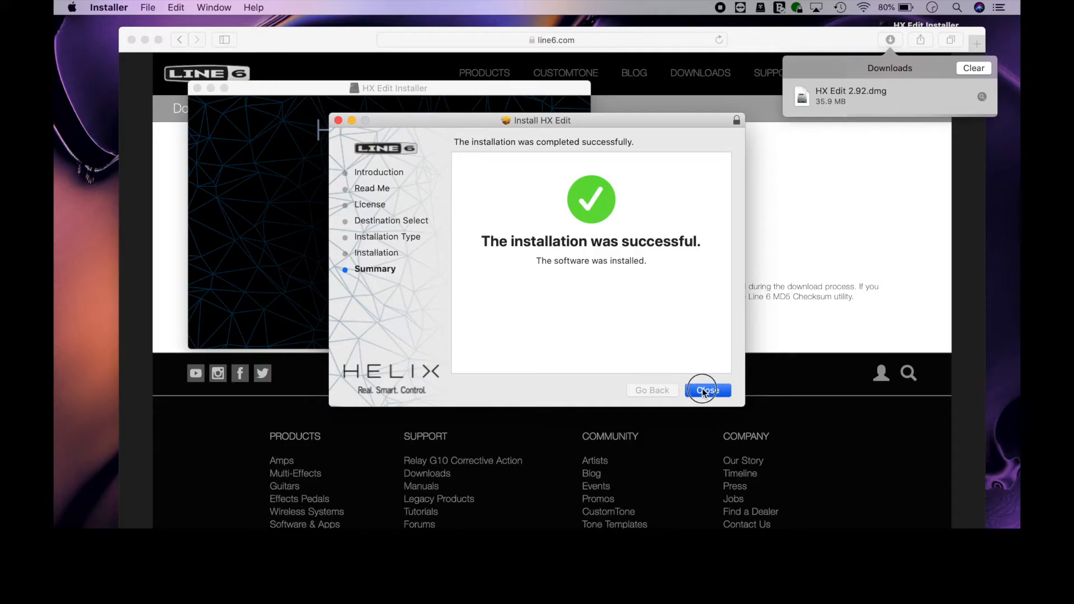
left_click(707, 389)
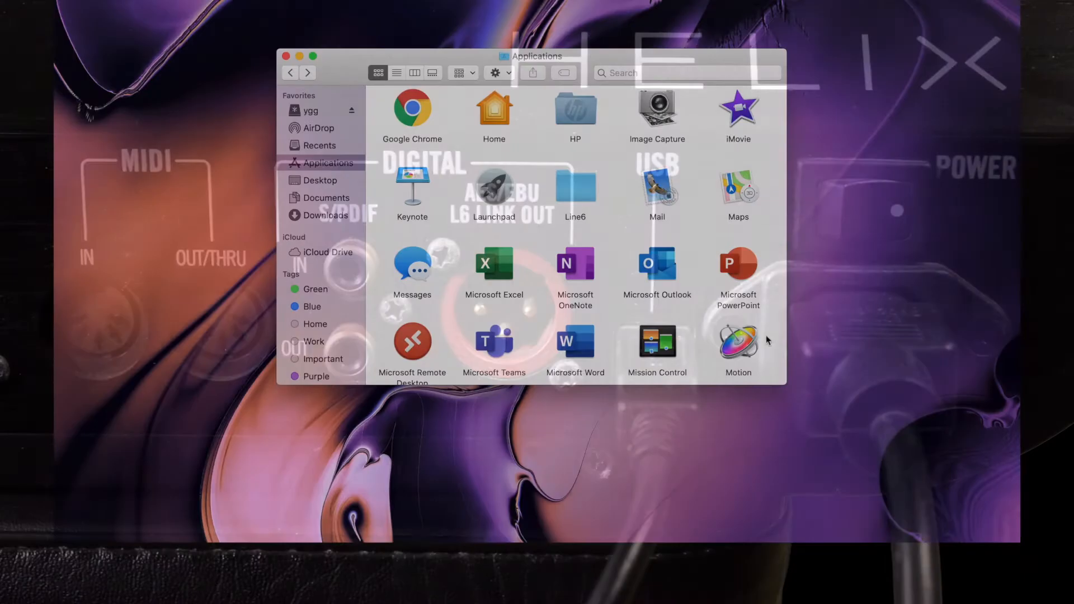
Launch HX Edit from the Line6 applications folder.
double_click(575, 186)
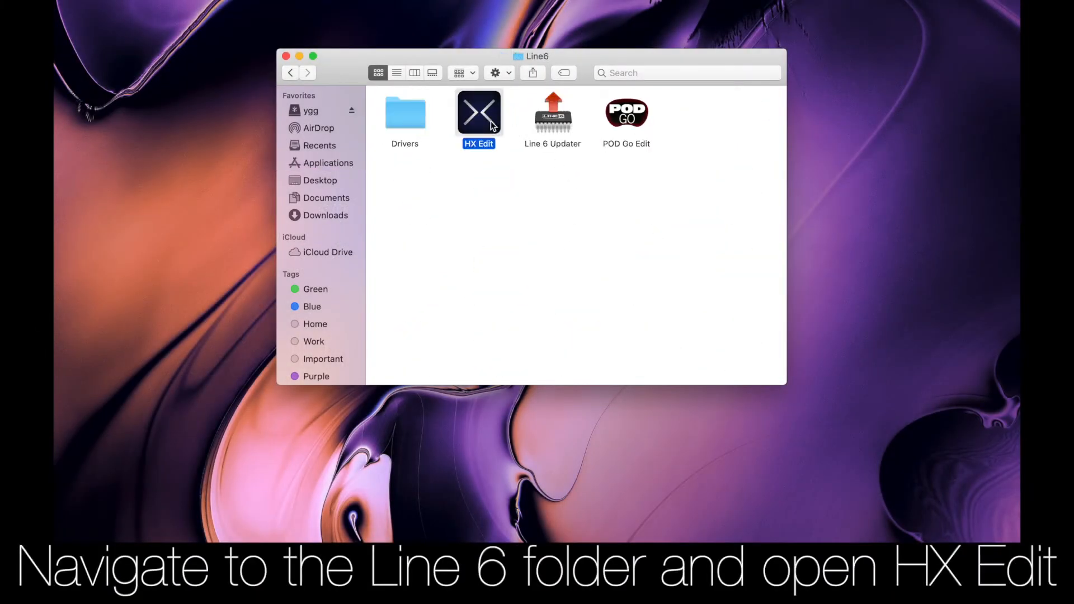
double_click(479, 112)
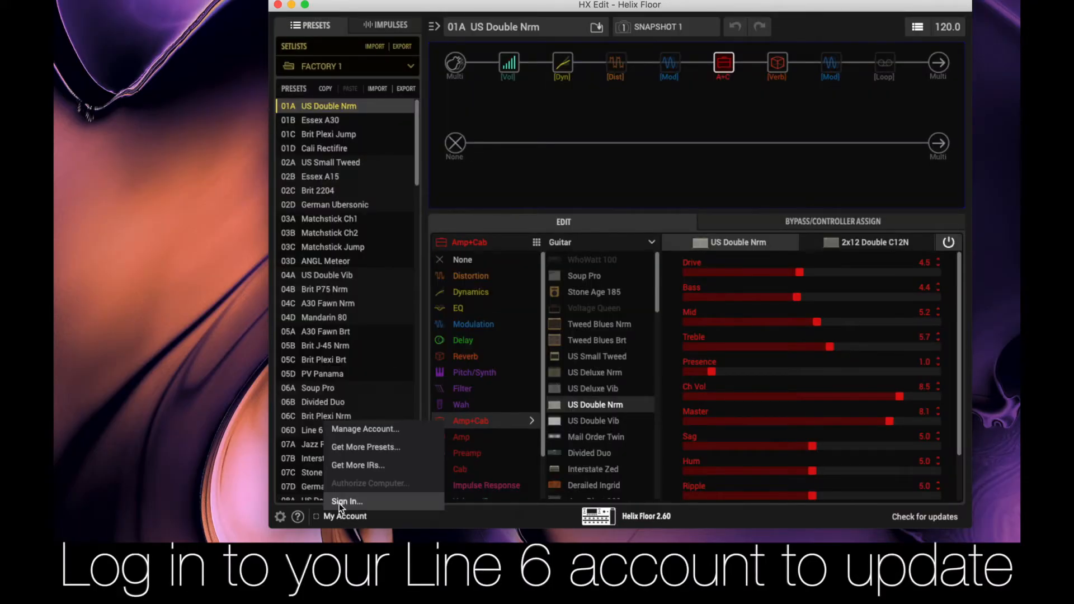
Sign in to the Line 6 account and start the Helix Floor firmware 2.92 update.
left_click(347, 501)
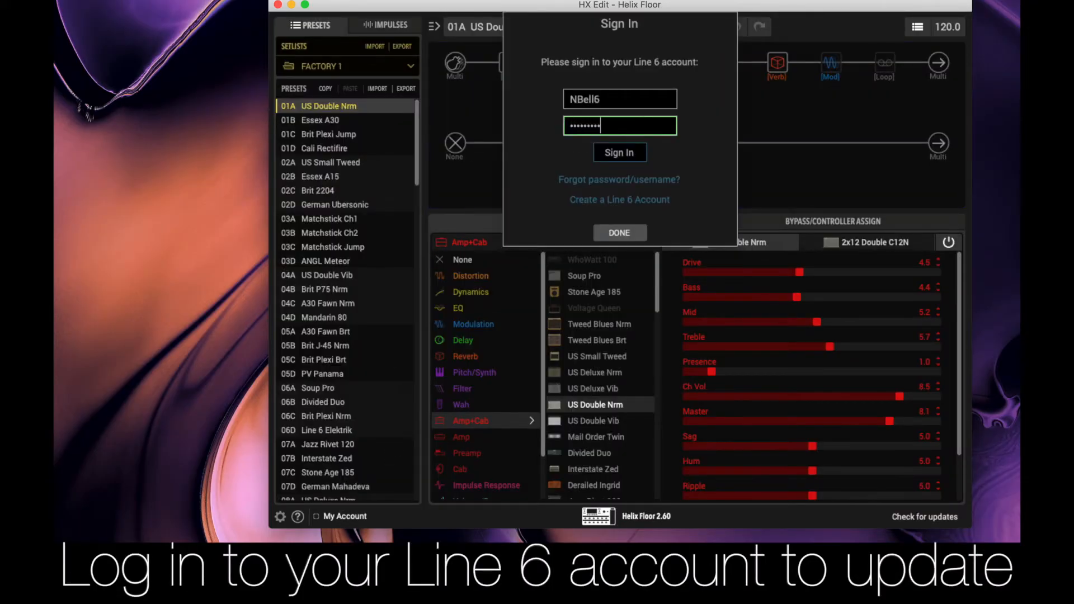
left_click(620, 152)
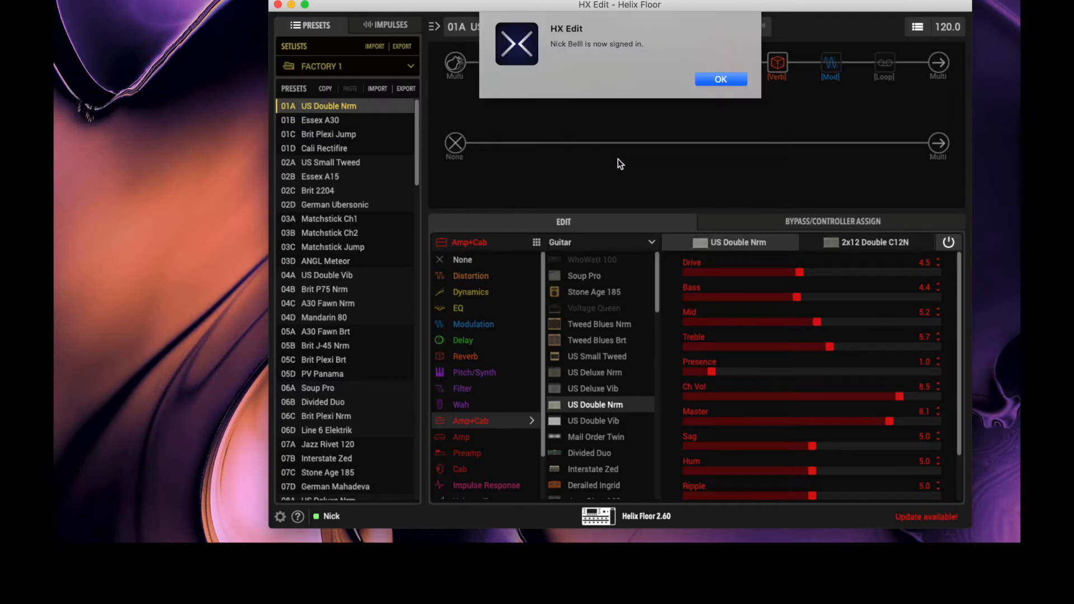
left_click(720, 79)
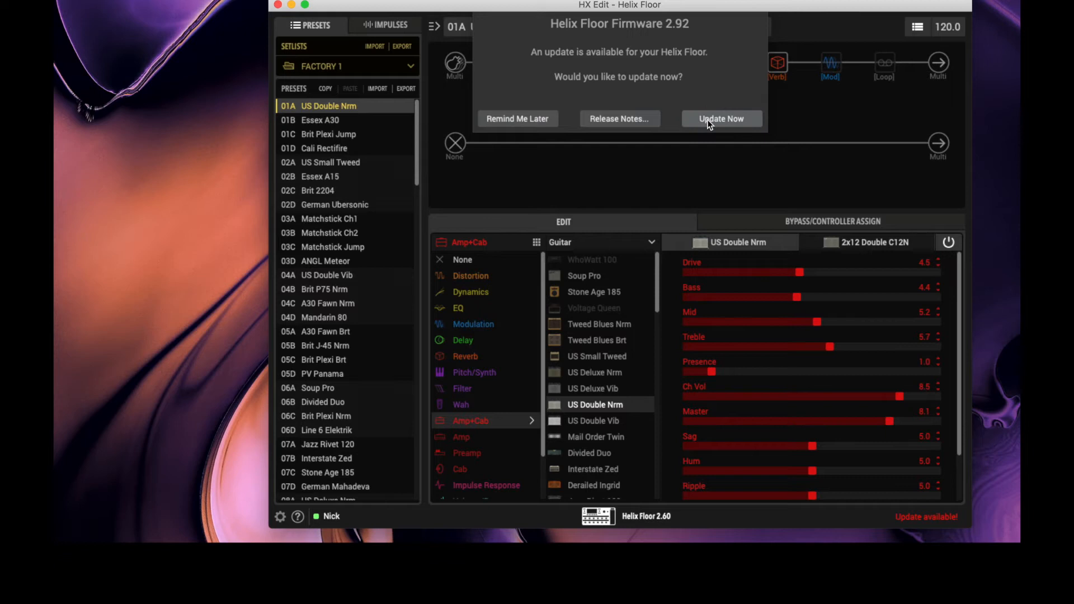
left_click(721, 119)
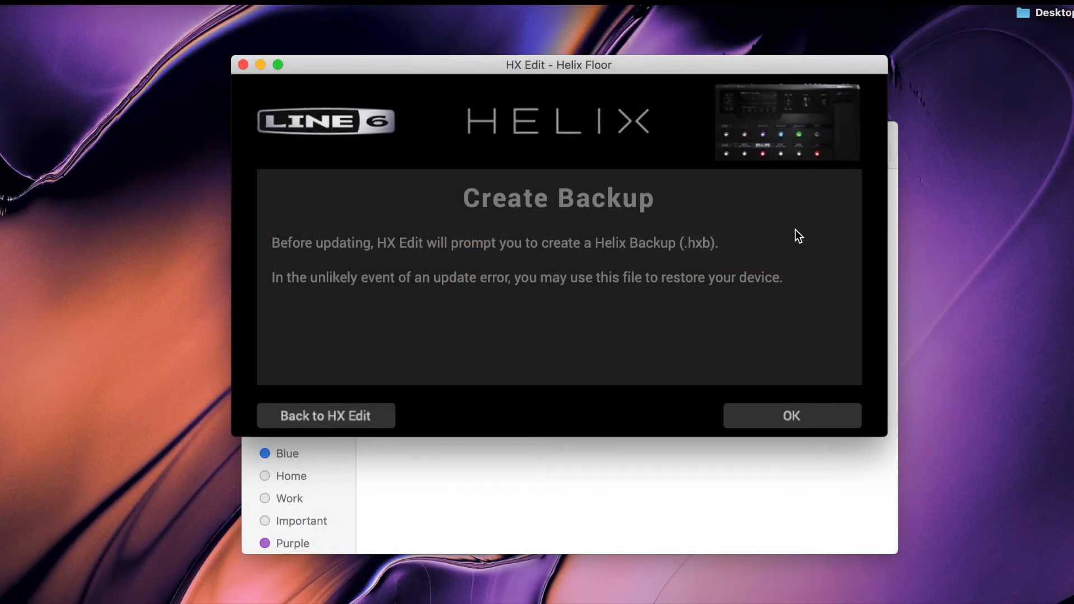
Create a Helix backup named 'N Bell Backup' before updating.
left_click(791, 415)
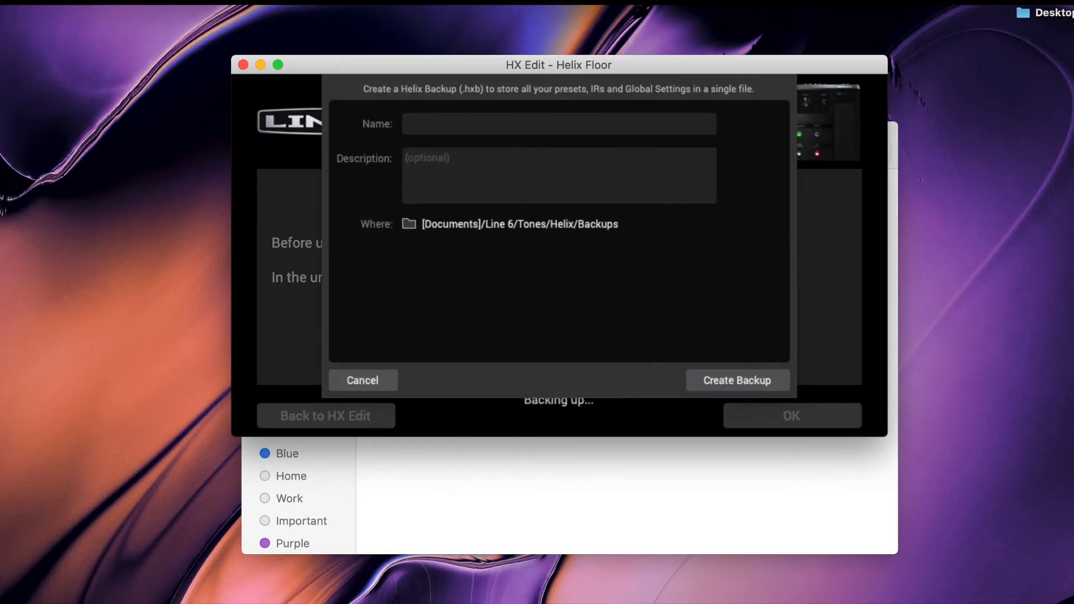
type("N Bell Backu")
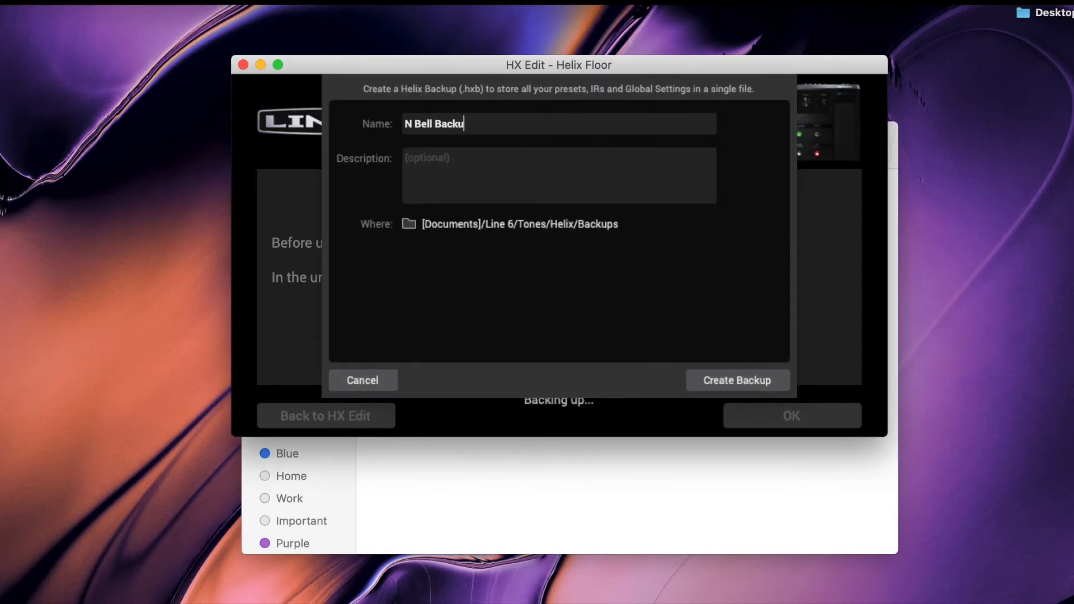
left_click(739, 380)
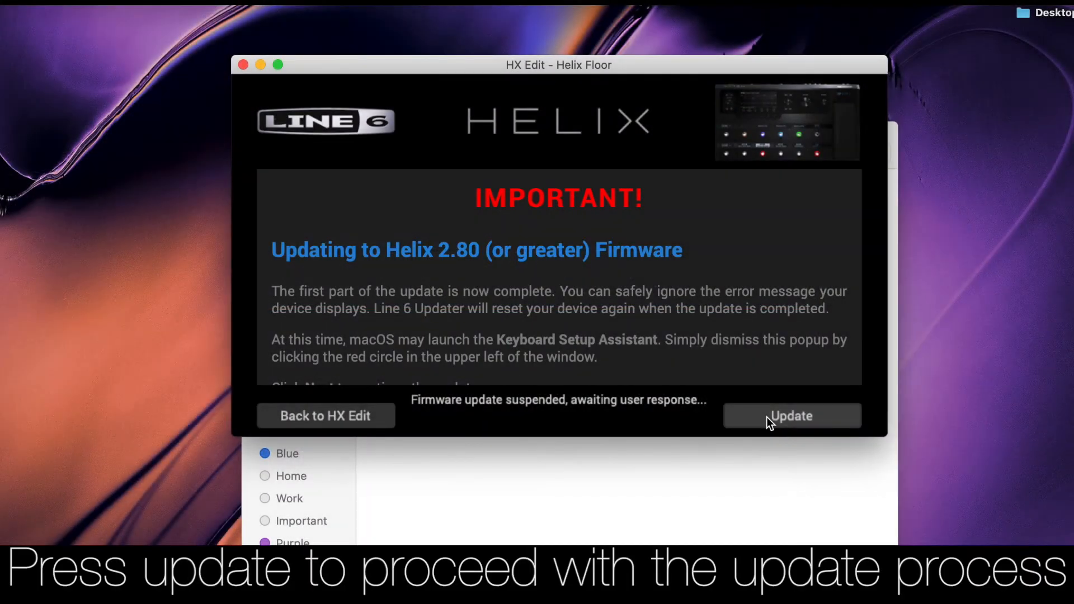
Resume the firmware update after its first stage completes.
left_click(792, 415)
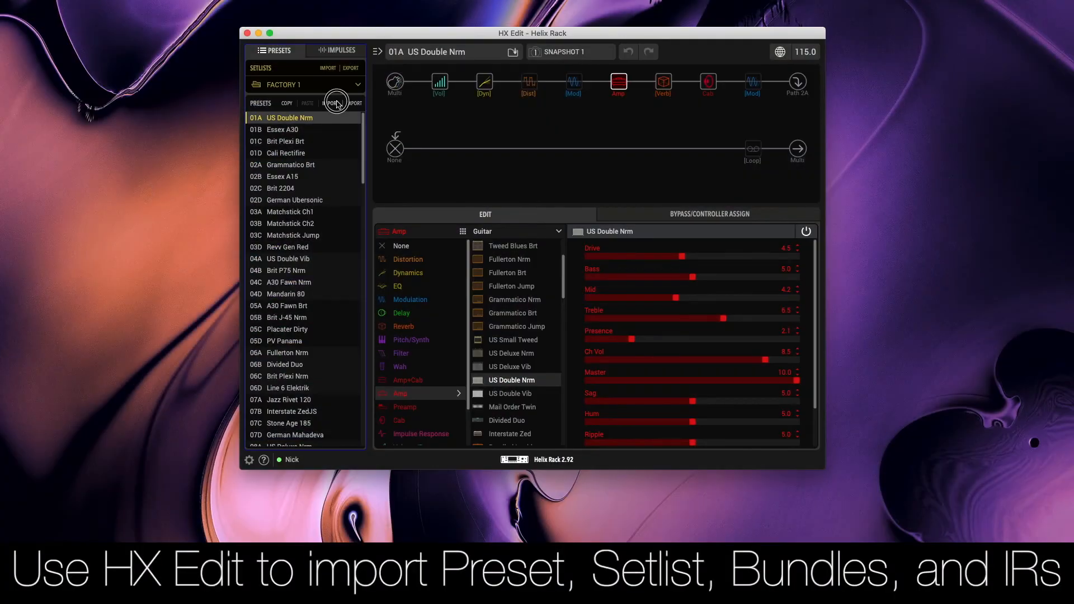
Import the EVH preset into slot 01A, overwriting US Double Nrm.
left_click(329, 102)
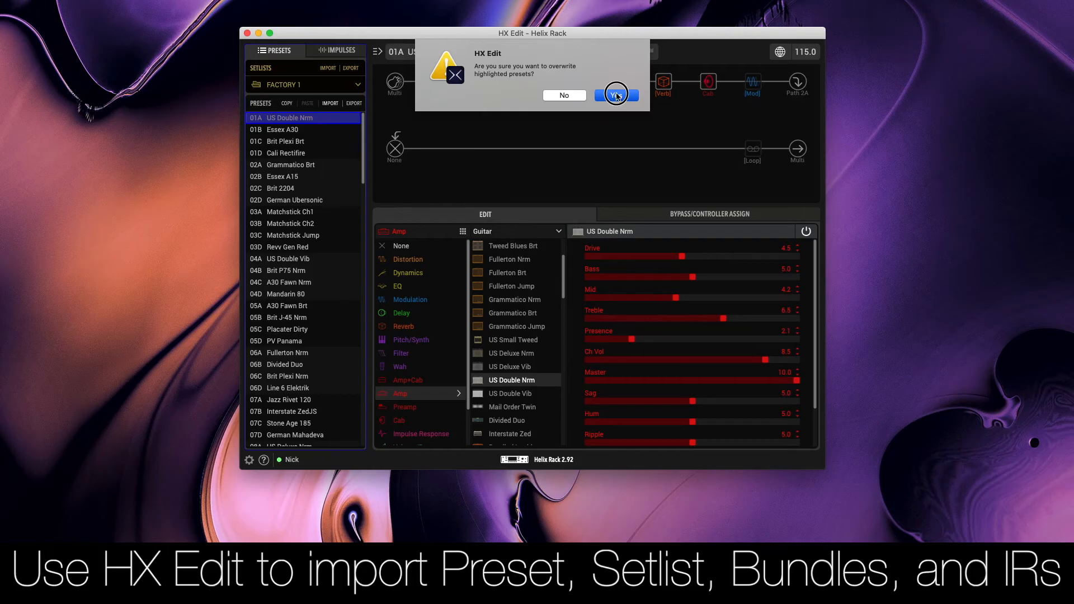
left_click(616, 94)
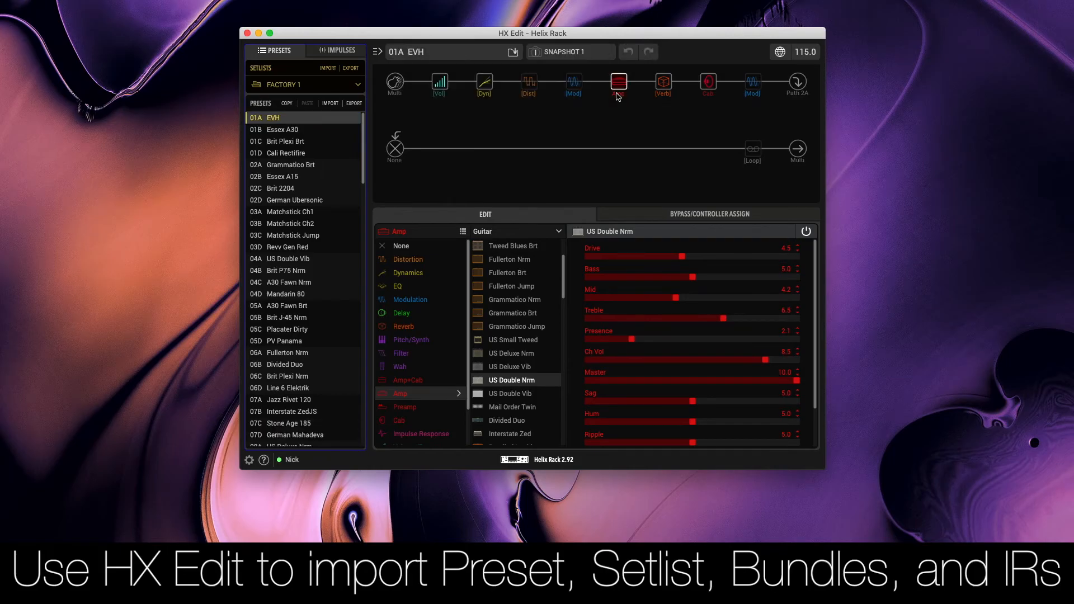